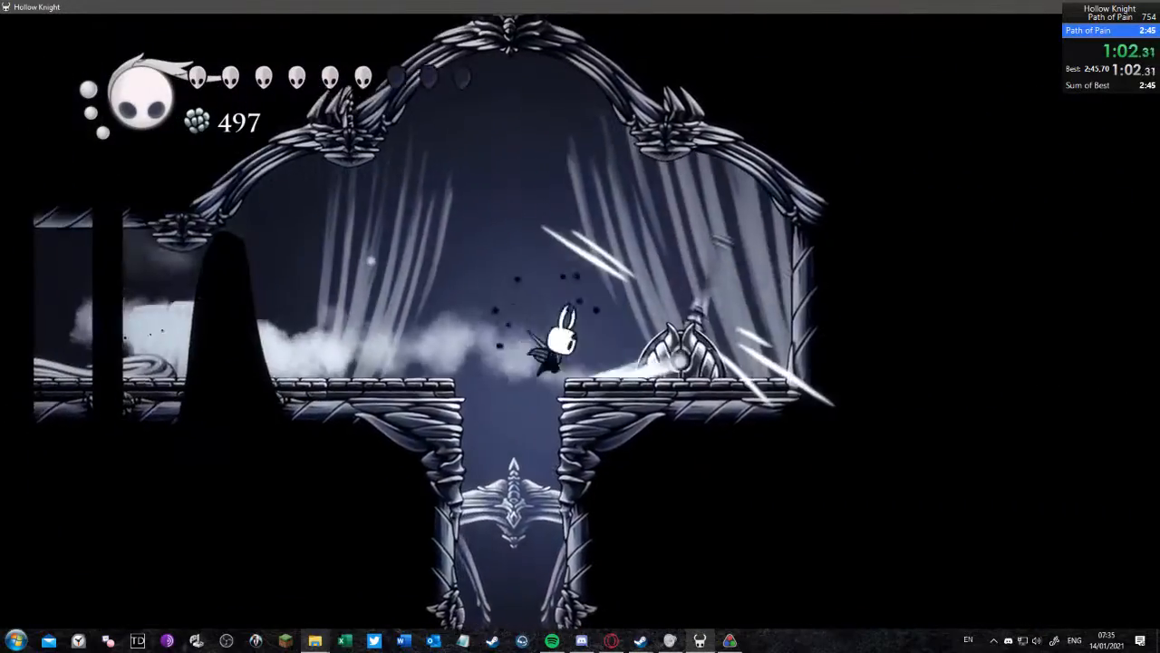
key("i")
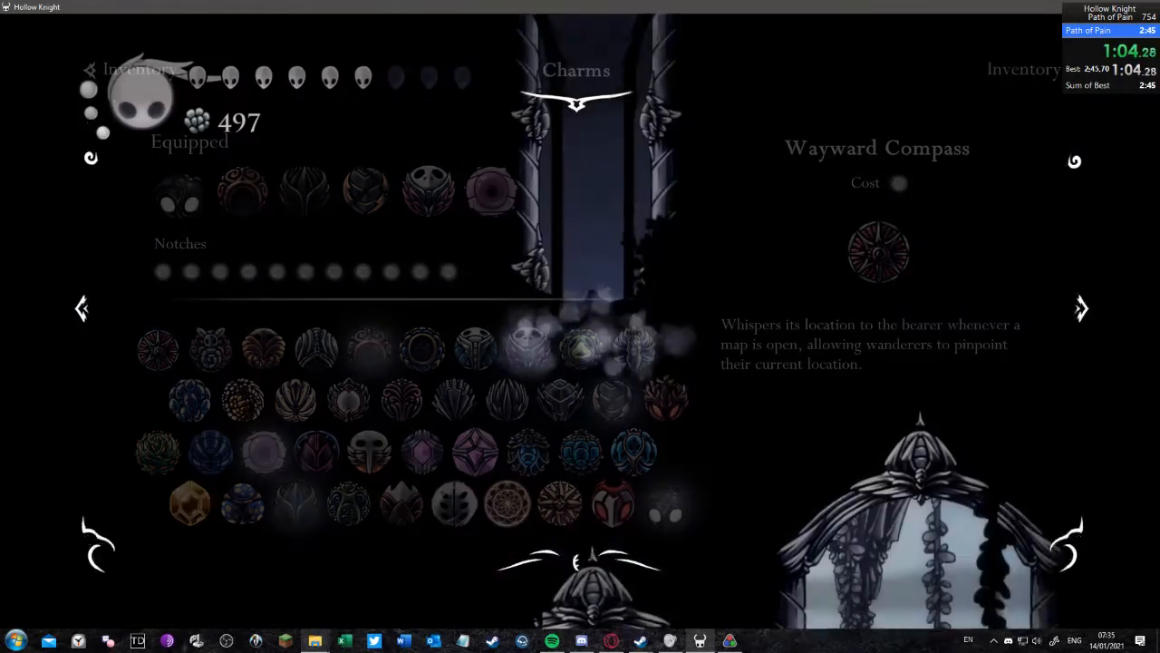